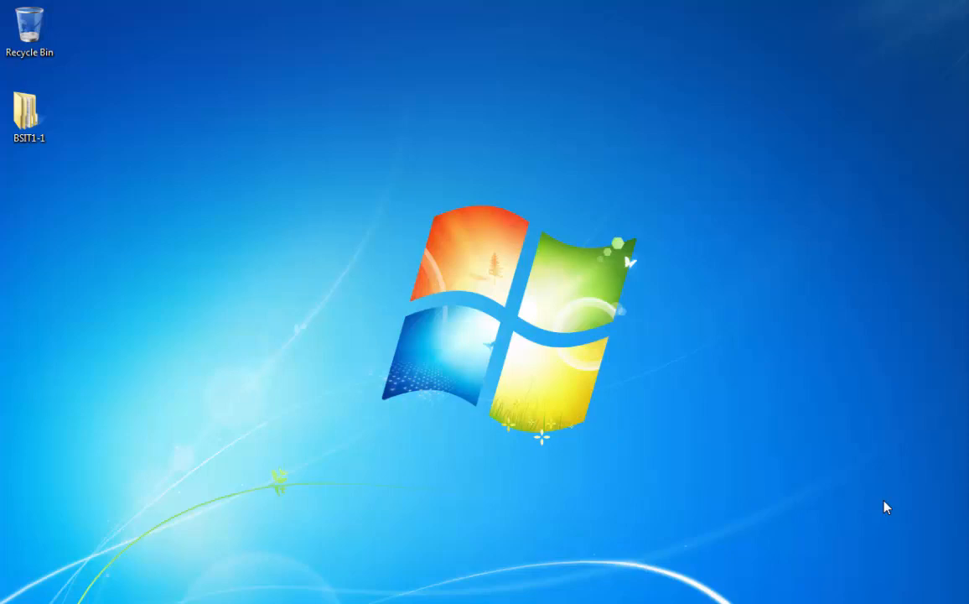
pyautogui.moveTo(543, 496)
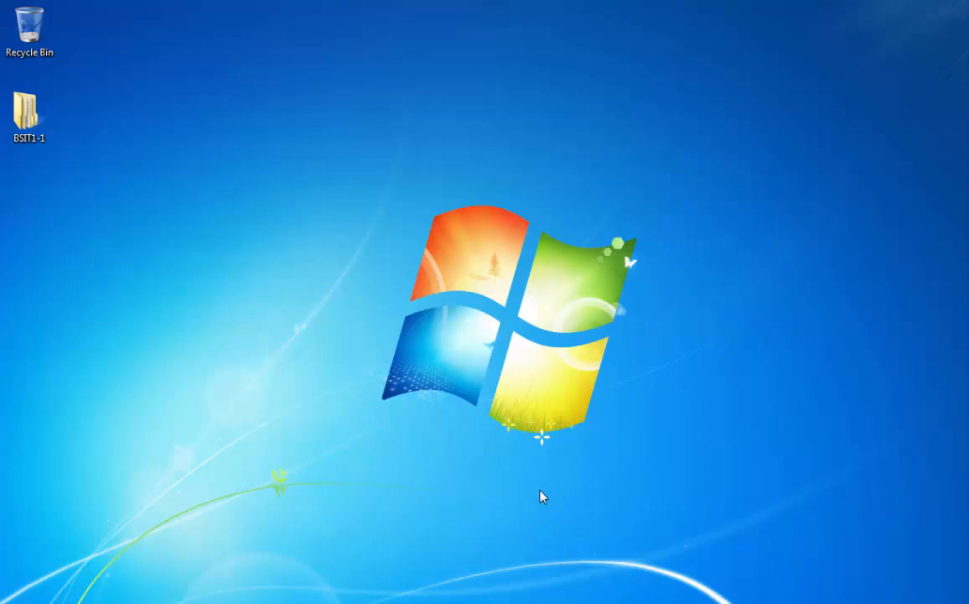
pyautogui.moveTo(436, 544)
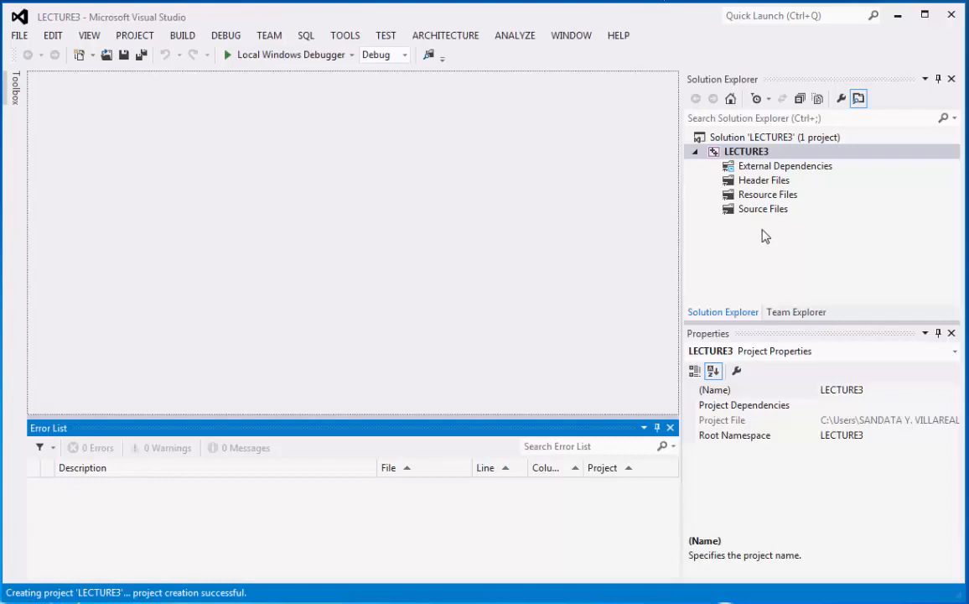
pyautogui.moveTo(748, 260)
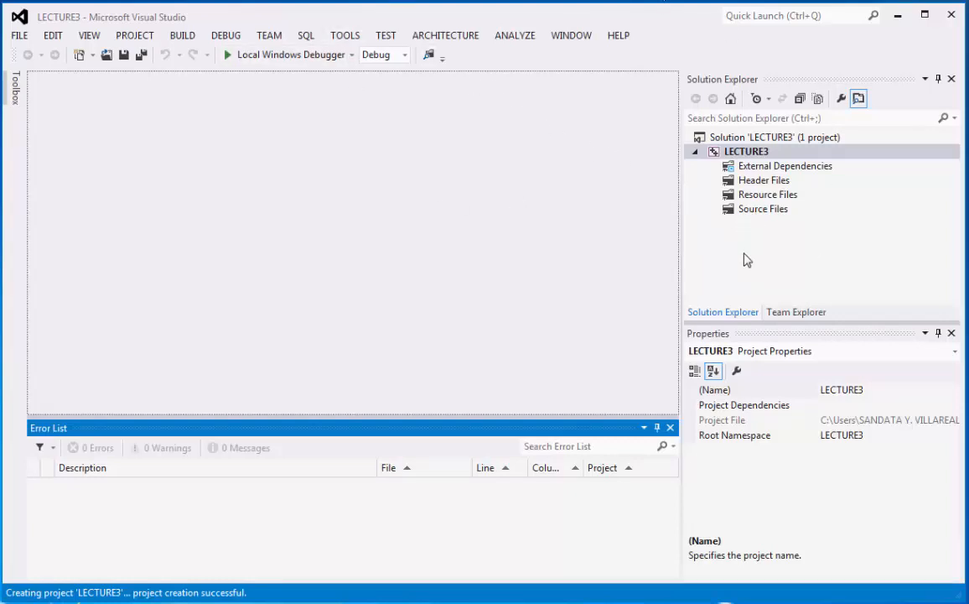
pyautogui.moveTo(757, 220)
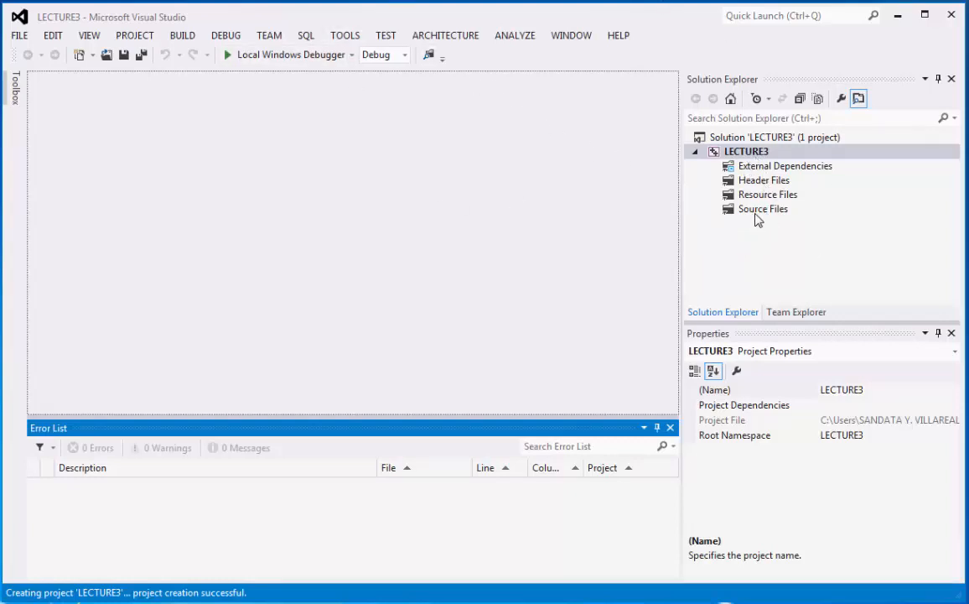
pyautogui.moveTo(743, 215)
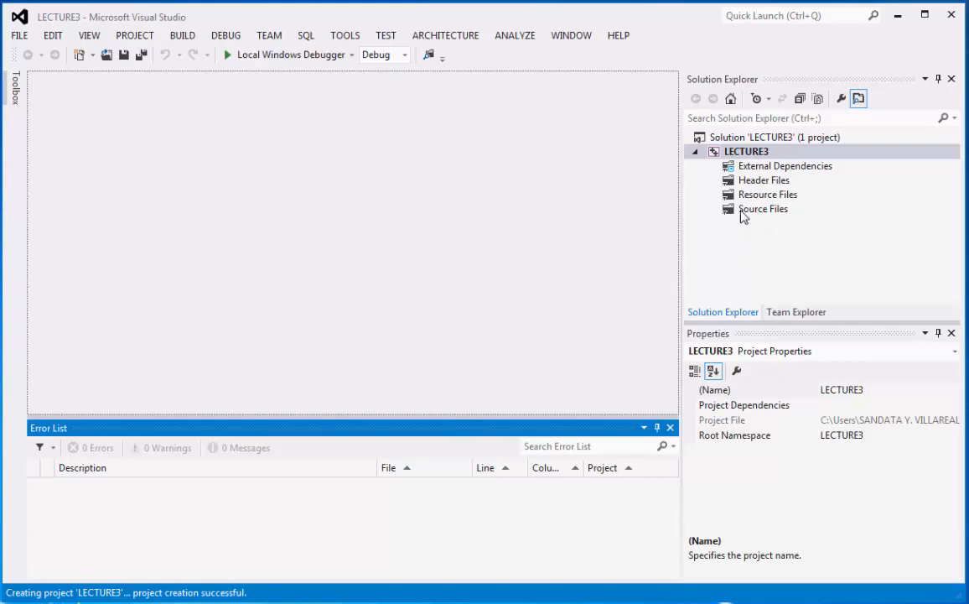
# Show the Add options for LECTURE3's Source Files folder in Solution Explorer
pyautogui.click(763, 208)
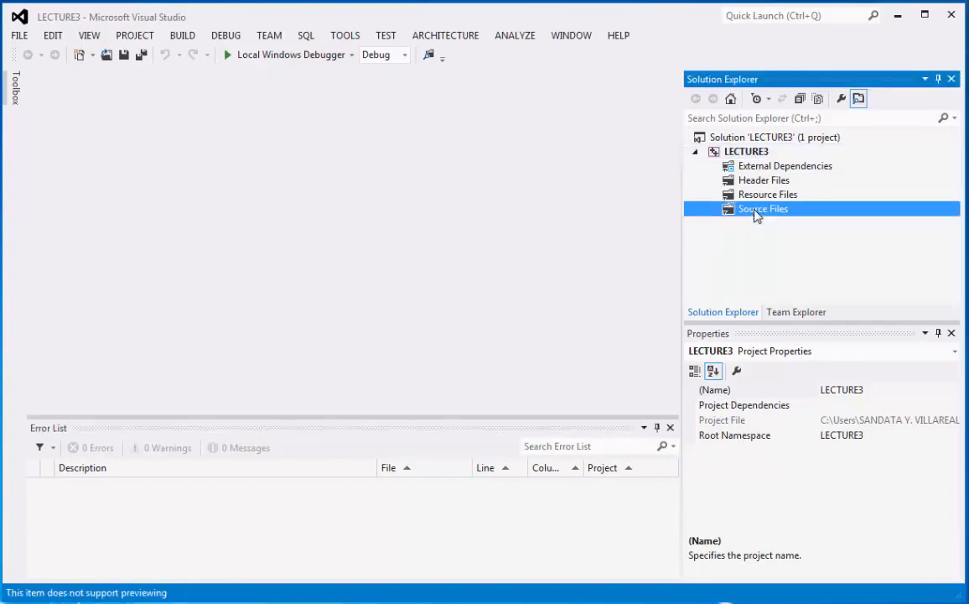
pyautogui.rightClick(762, 208)
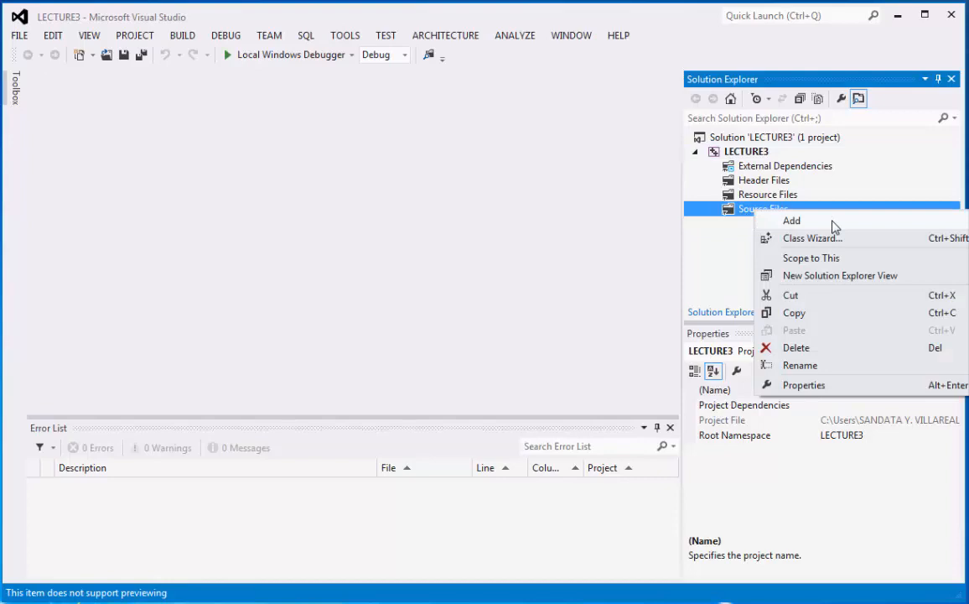
pyautogui.click(791, 221)
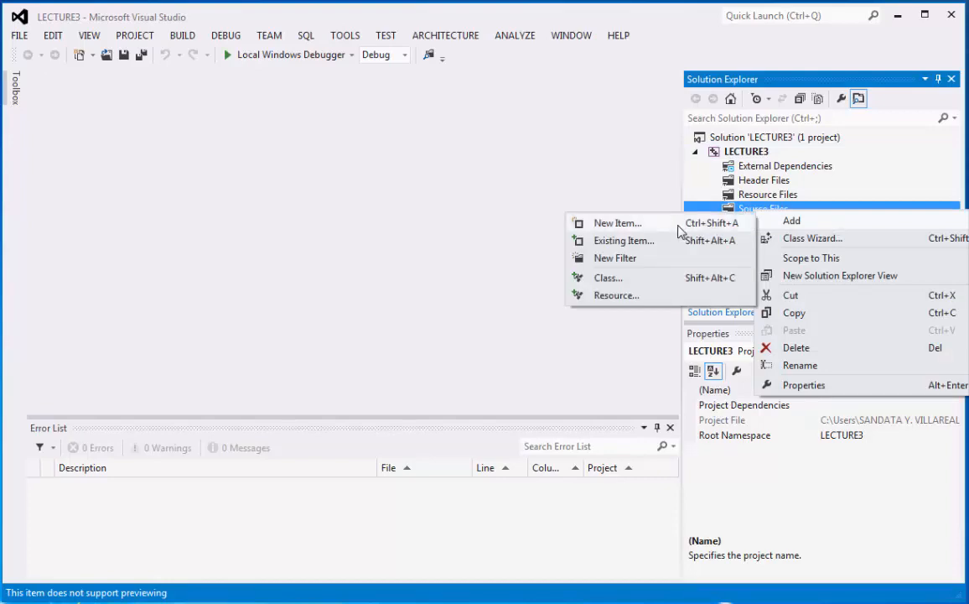
# Create a new empty C++ file named sandata_comprog2_lecture3.cpp in Source Files
pyautogui.click(617, 222)
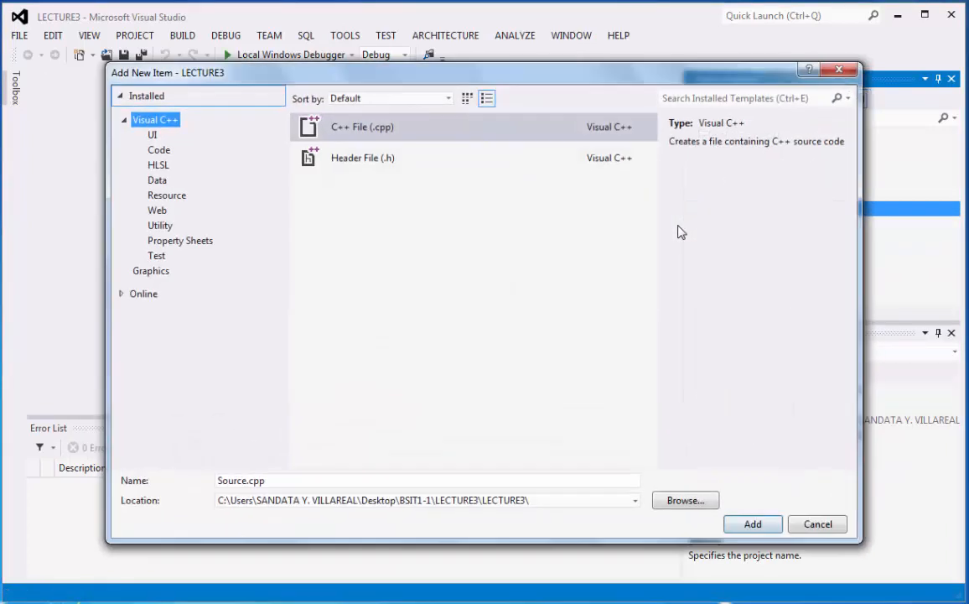
pyautogui.doubleClick(233, 479)
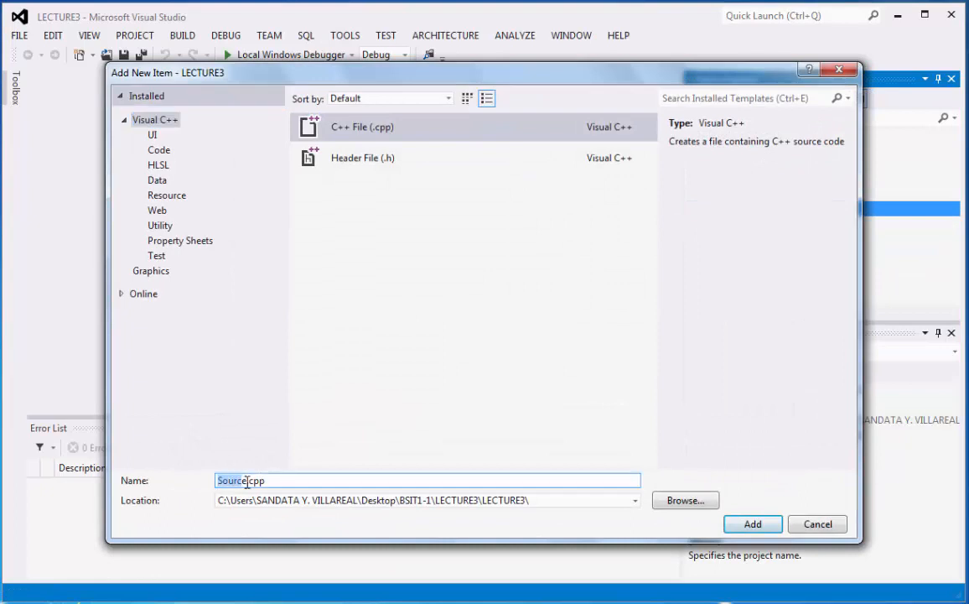
pyautogui.press('Delete')
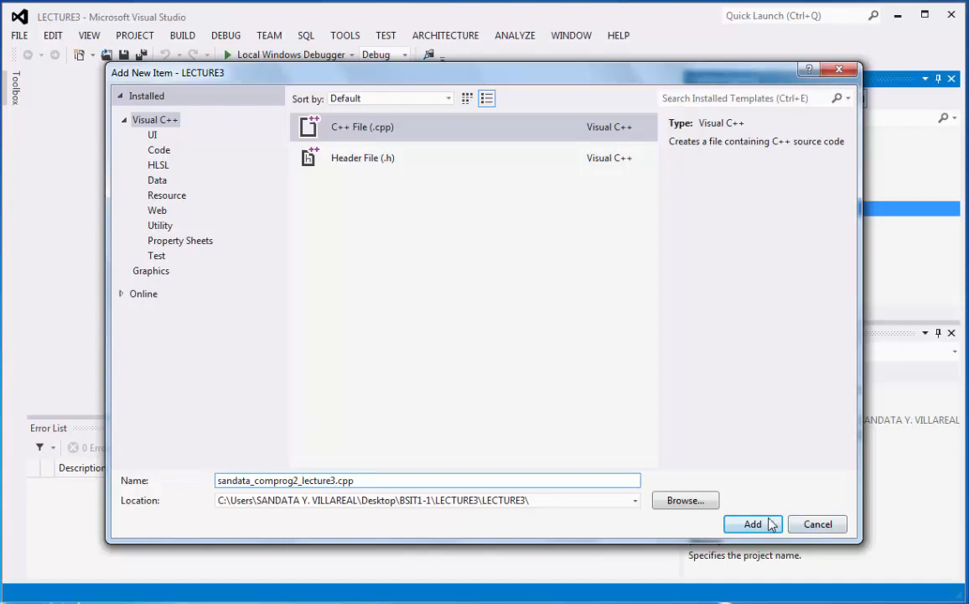
pyautogui.click(752, 523)
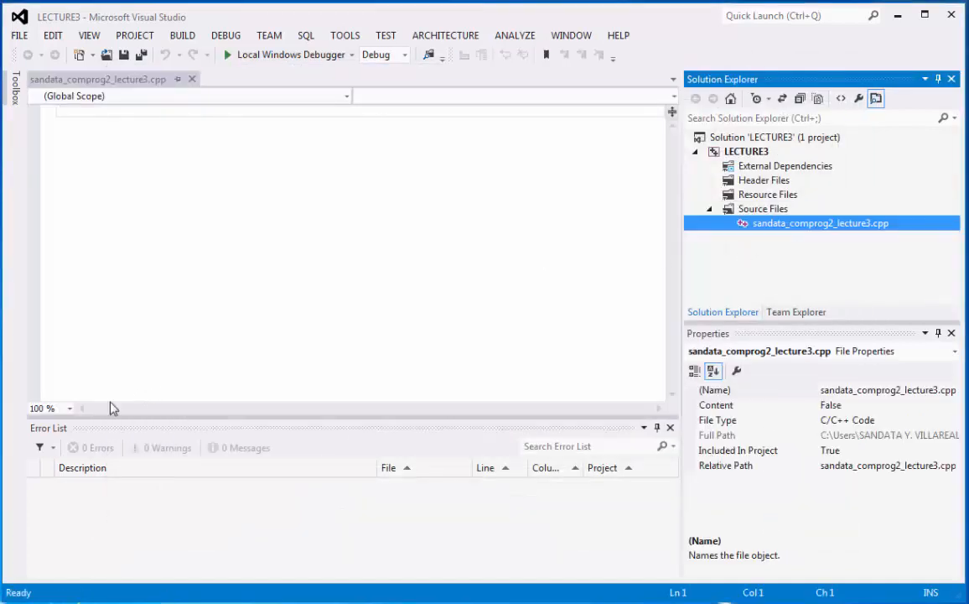
# Set the code editor zoom level to 200%
pyautogui.click(69, 407)
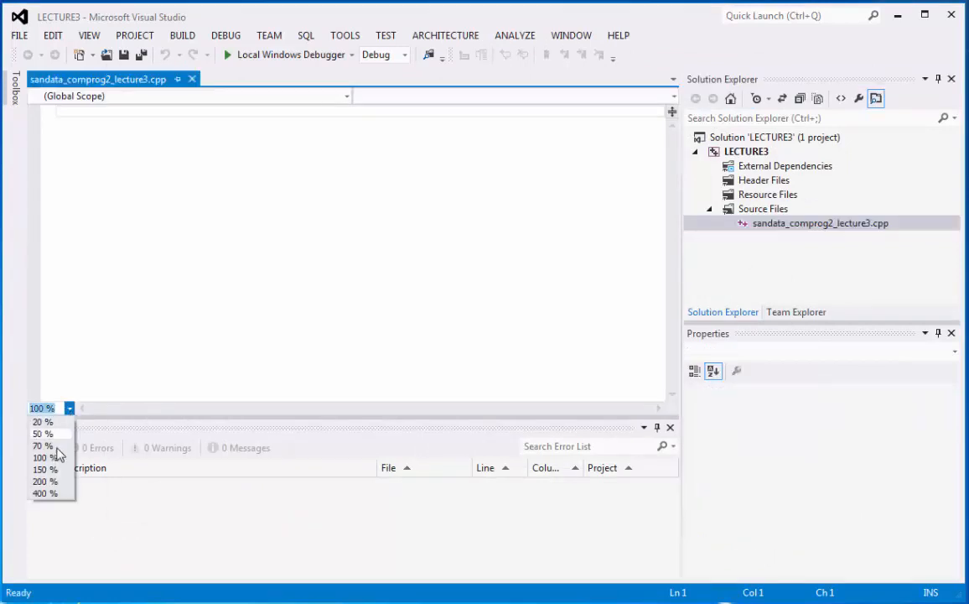
pyautogui.click(44, 482)
pyautogui.write('#inluc')
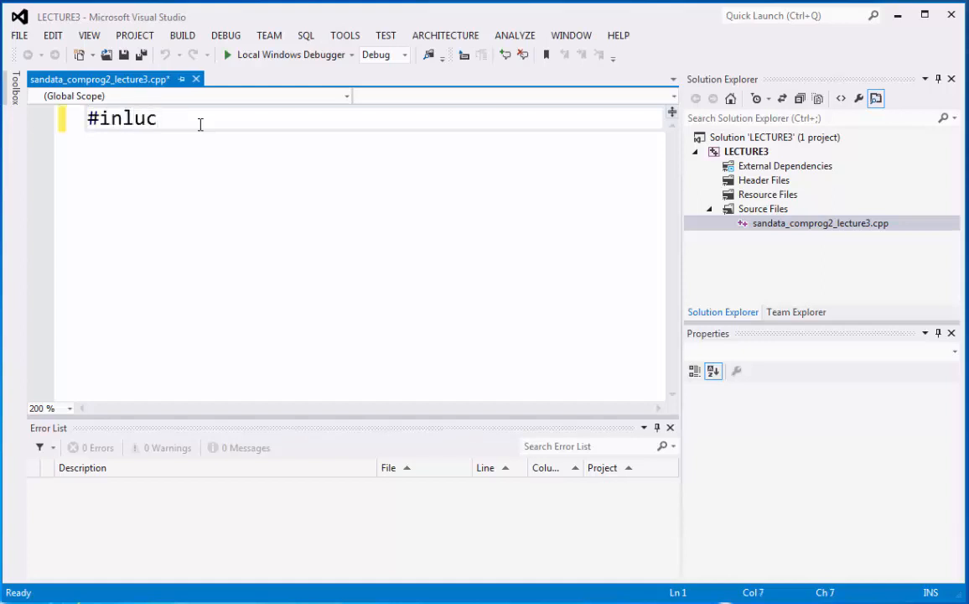
# Write the #include <iostream> line and an empty int main() body
pyautogui.write('#include')
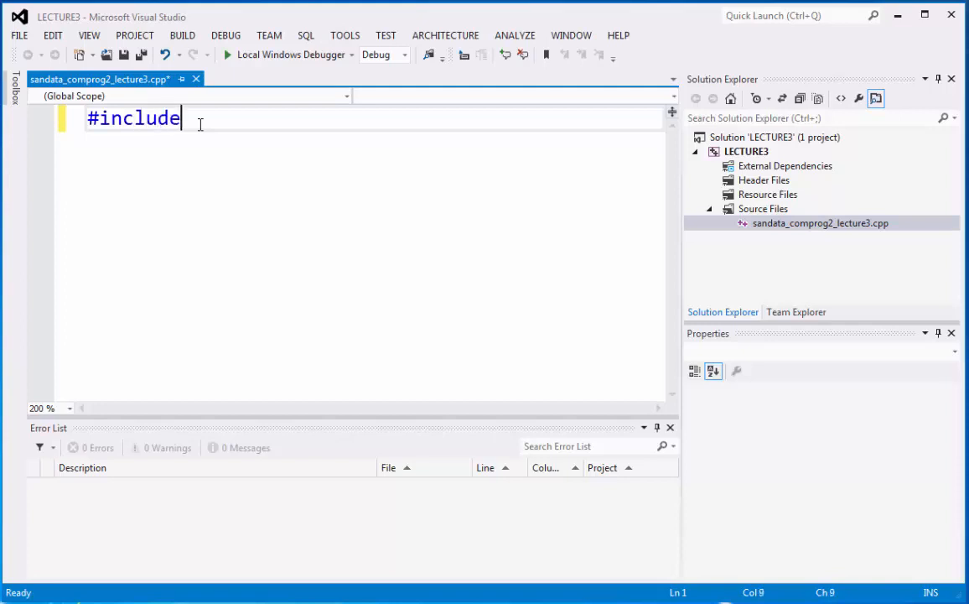
pyautogui.write('<iostream>')
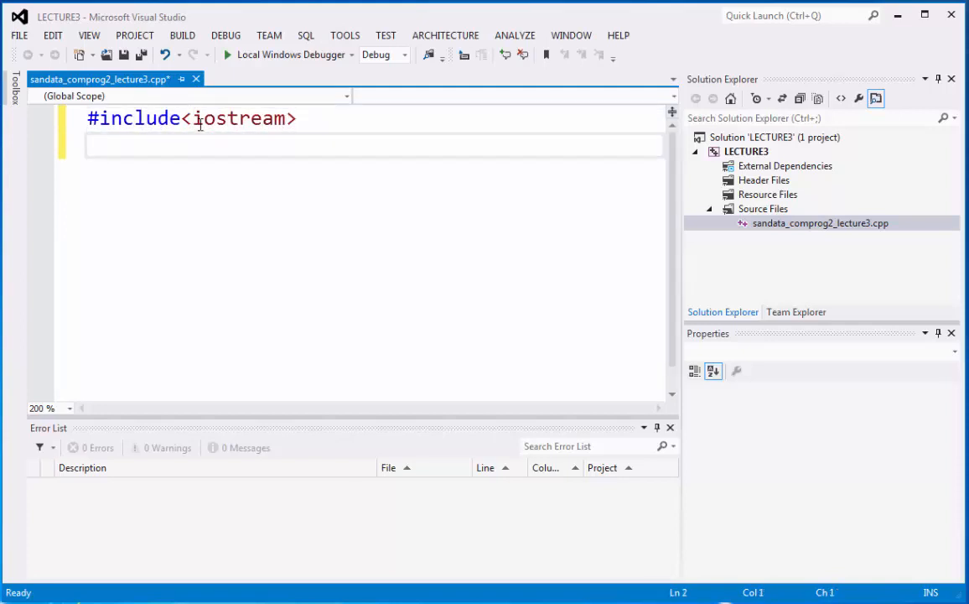
pyautogui.write('int main(')
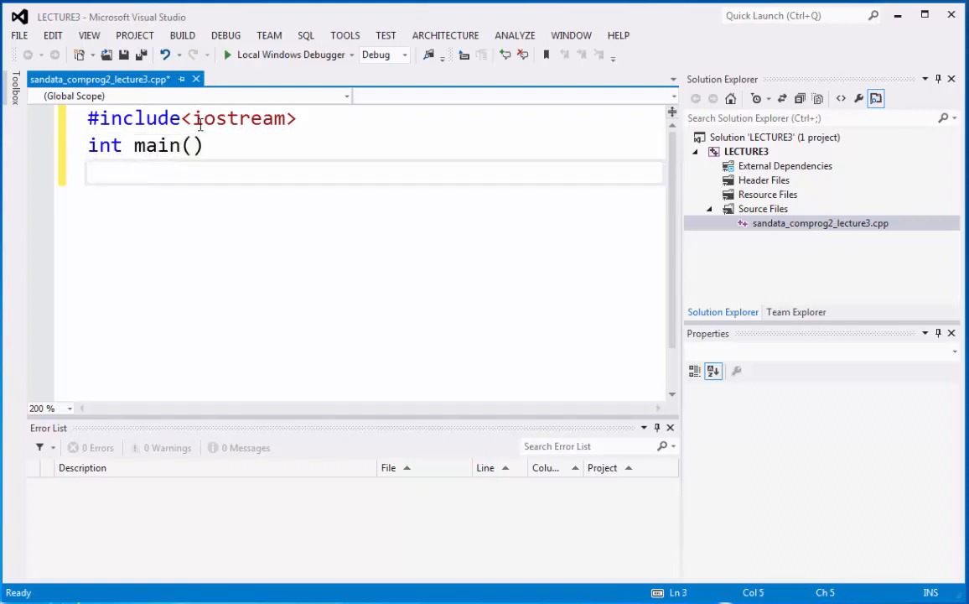
pyautogui.write('{')
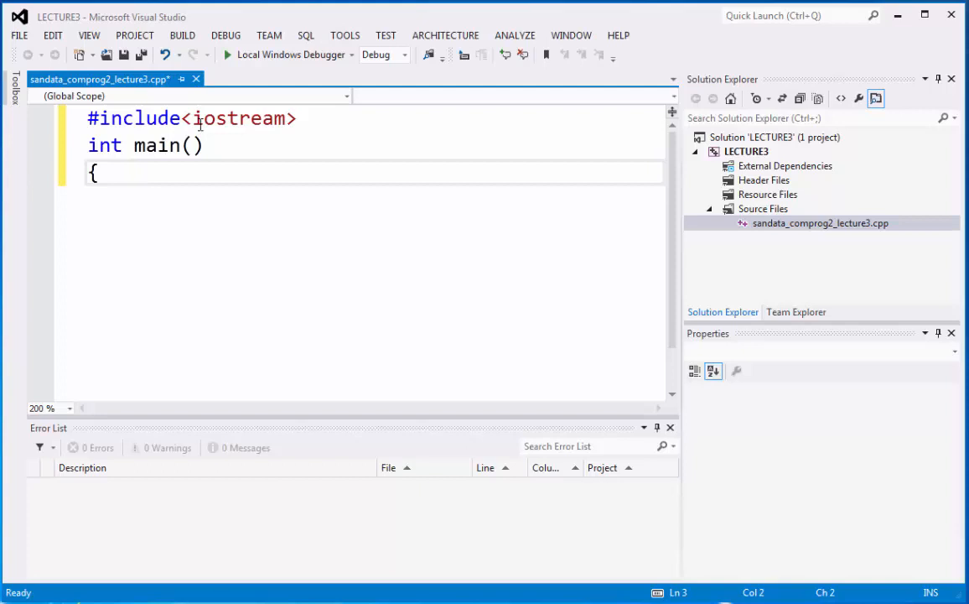
pyautogui.write('}')
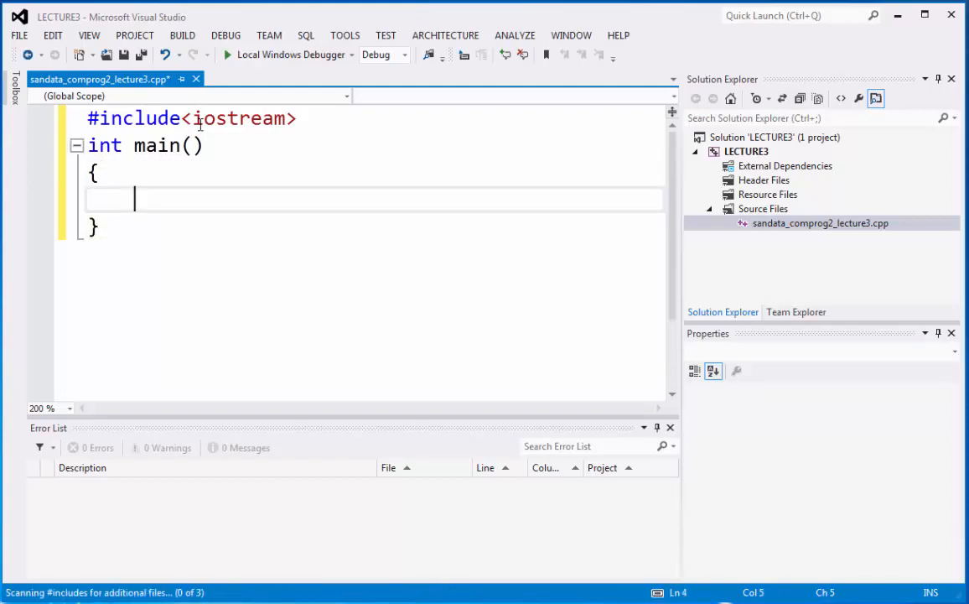
# Add the first statement std::cout<< "mabuhay"; inside main
pyautogui.write('std::c')
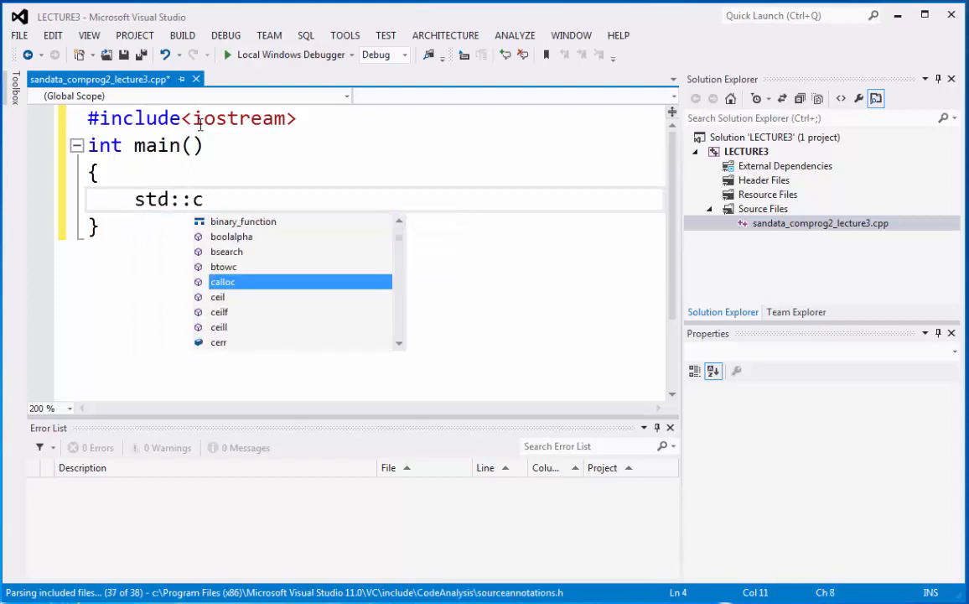
pyautogui.write('out<<')
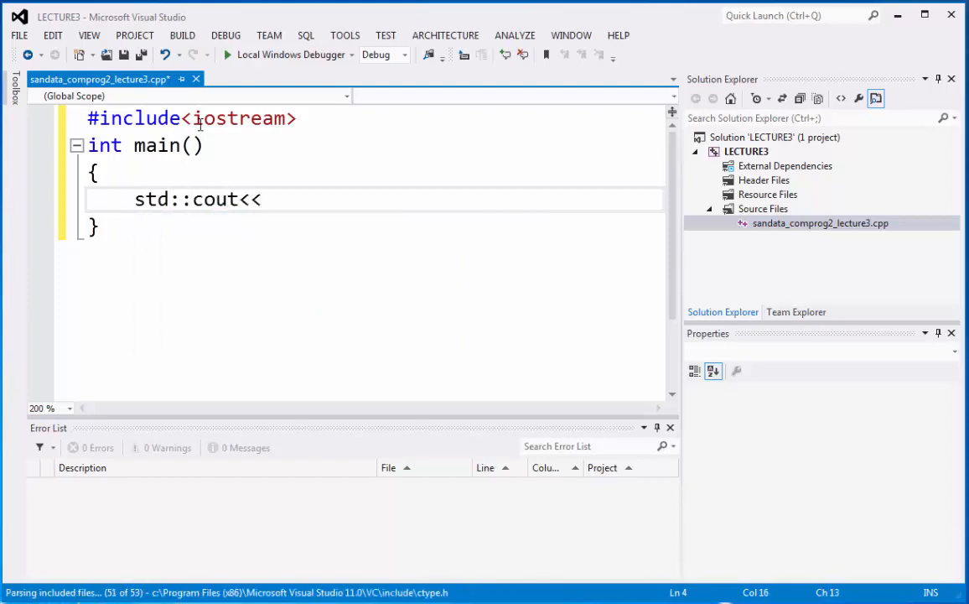
pyautogui.write('"mabu')
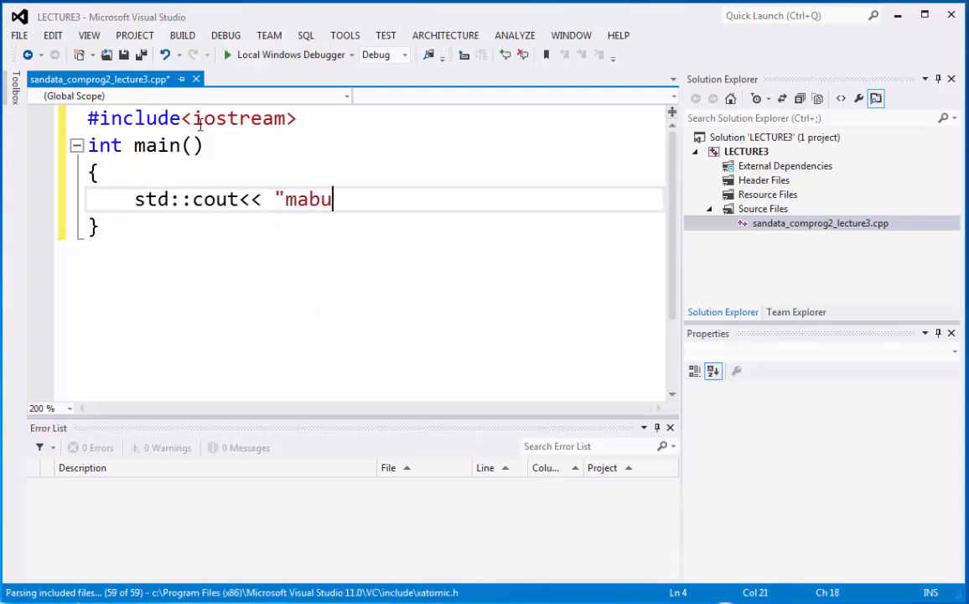
pyautogui.write('hay"')
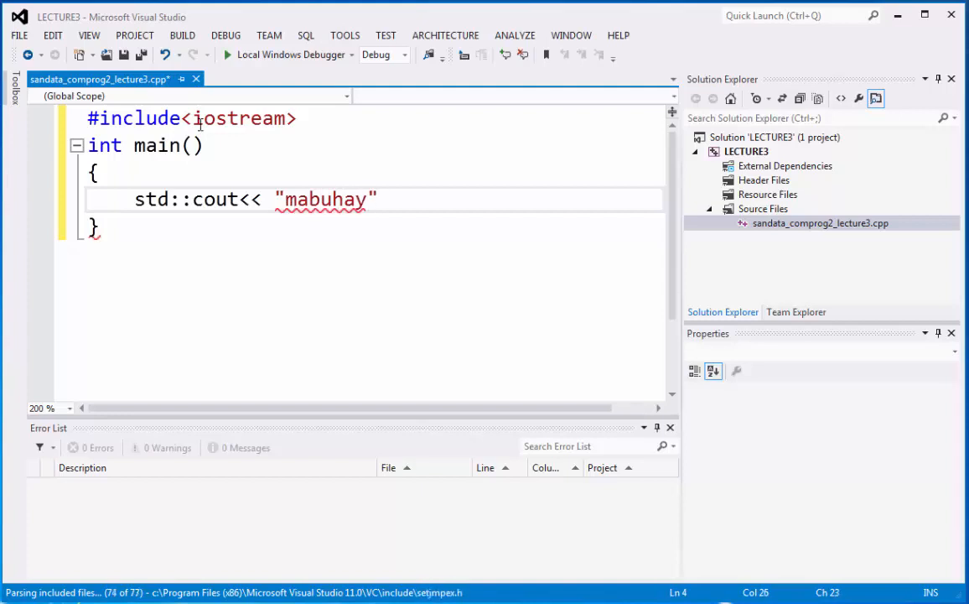
pyautogui.write(';')
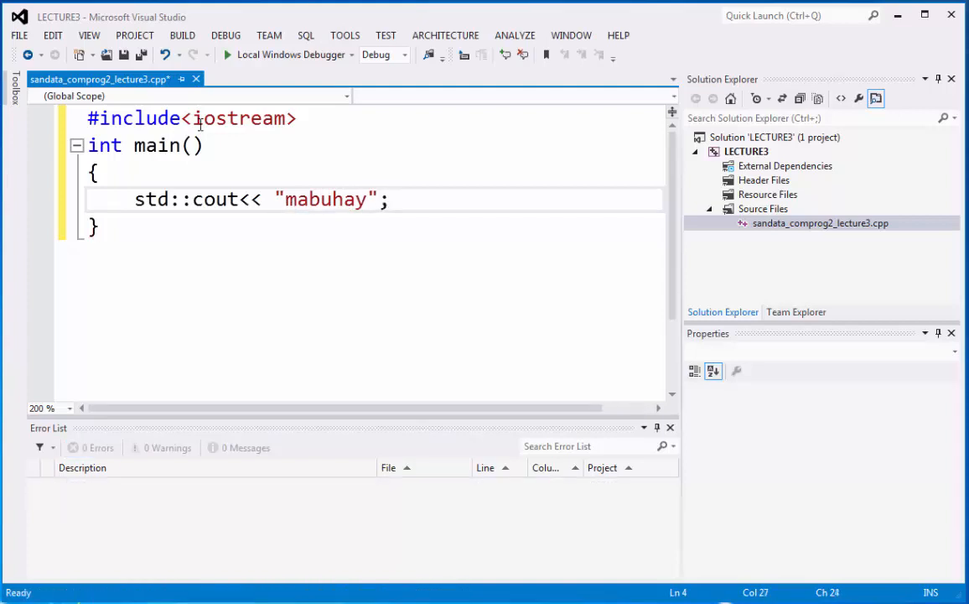
# Add the second statement std::cout<< "ang mga computer programmer";
pyautogui.write('std:')
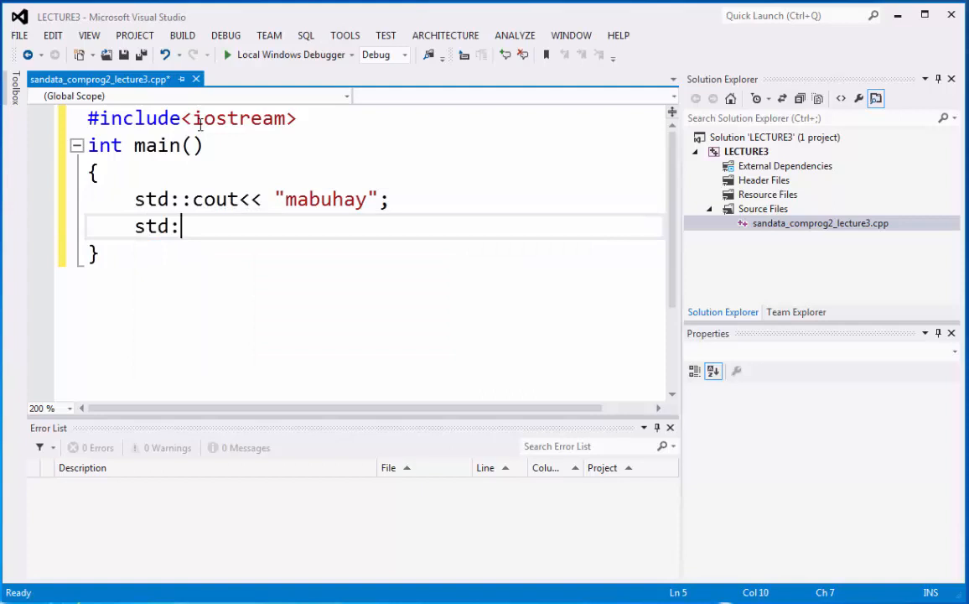
pyautogui.write(':cout<<')
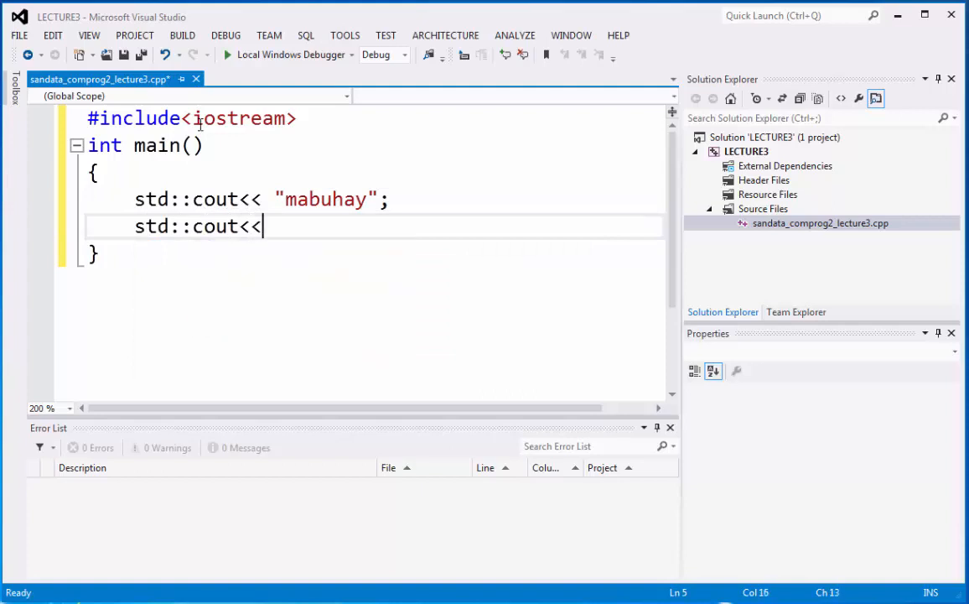
pyautogui.write('"')
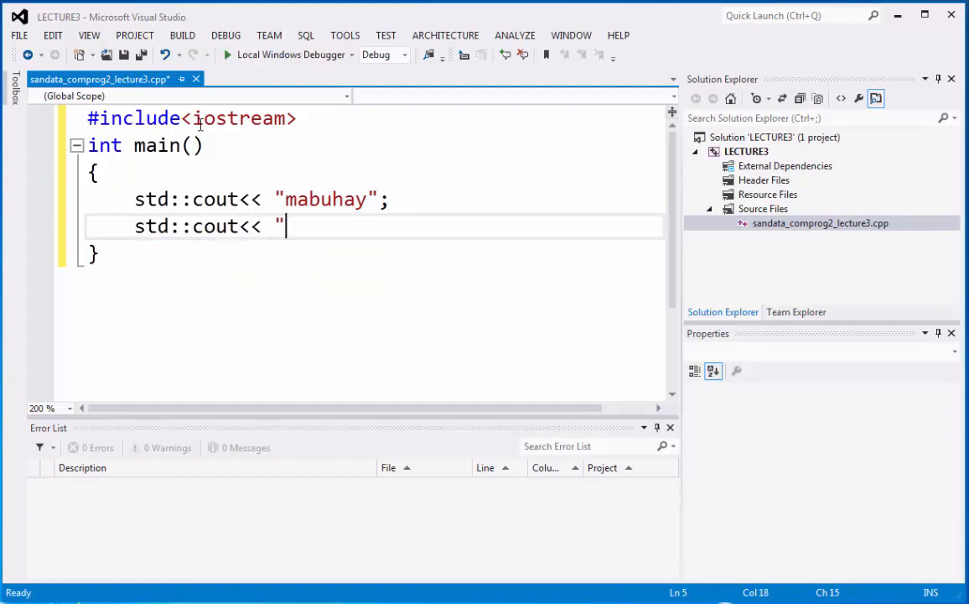
pyautogui.write('ang mga')
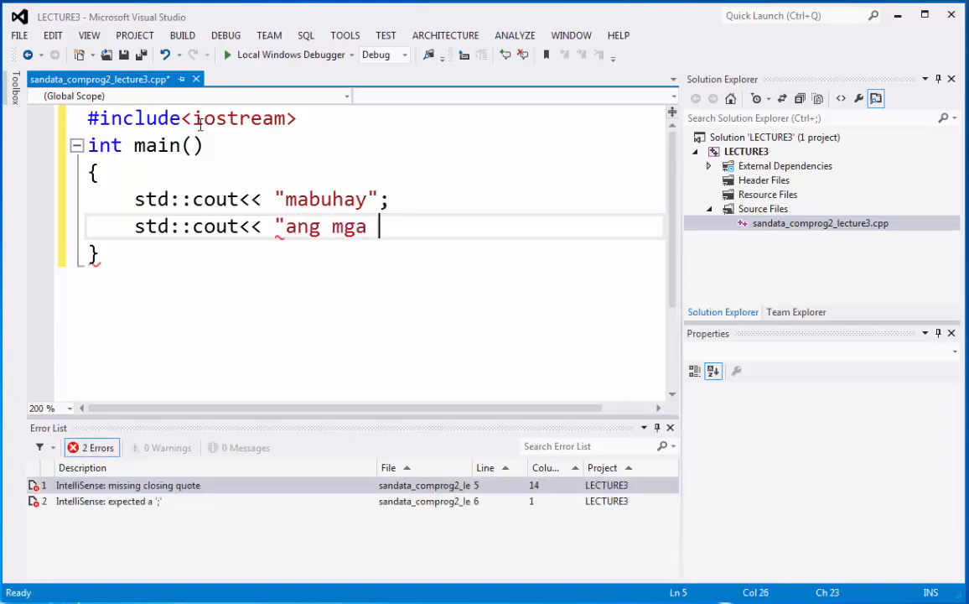
pyautogui.write('computer')
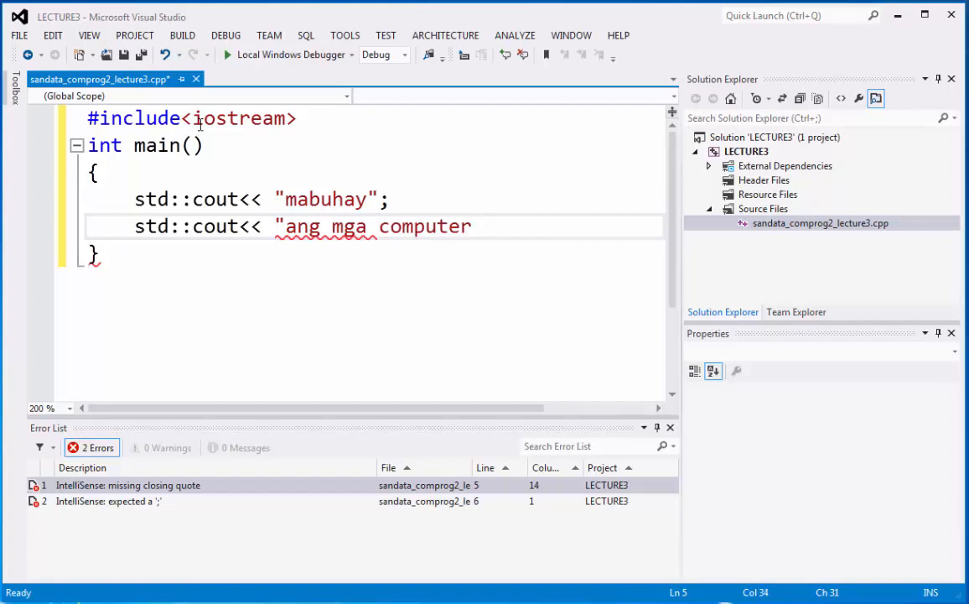
pyautogui.write('programmer')
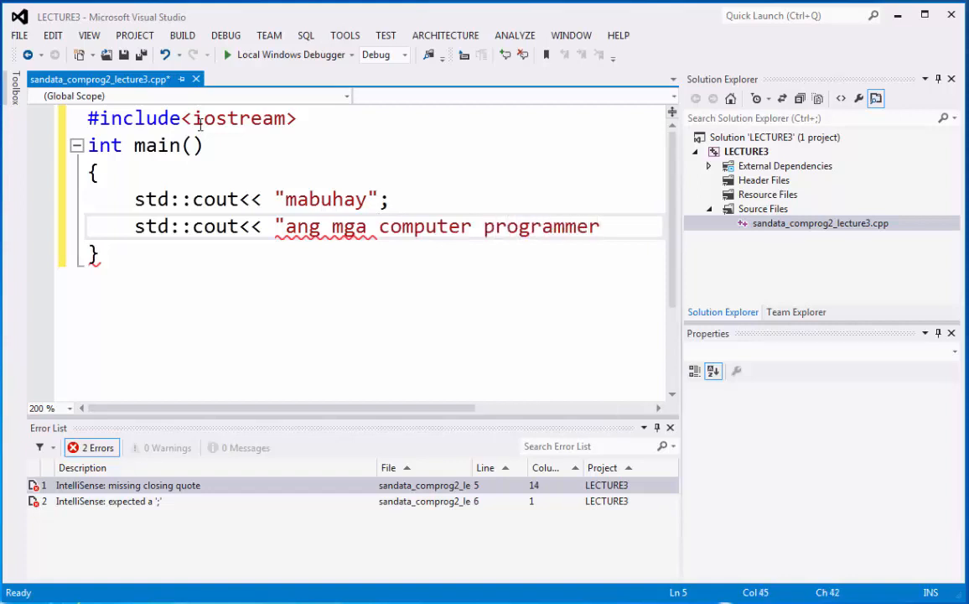
pyautogui.write('";')
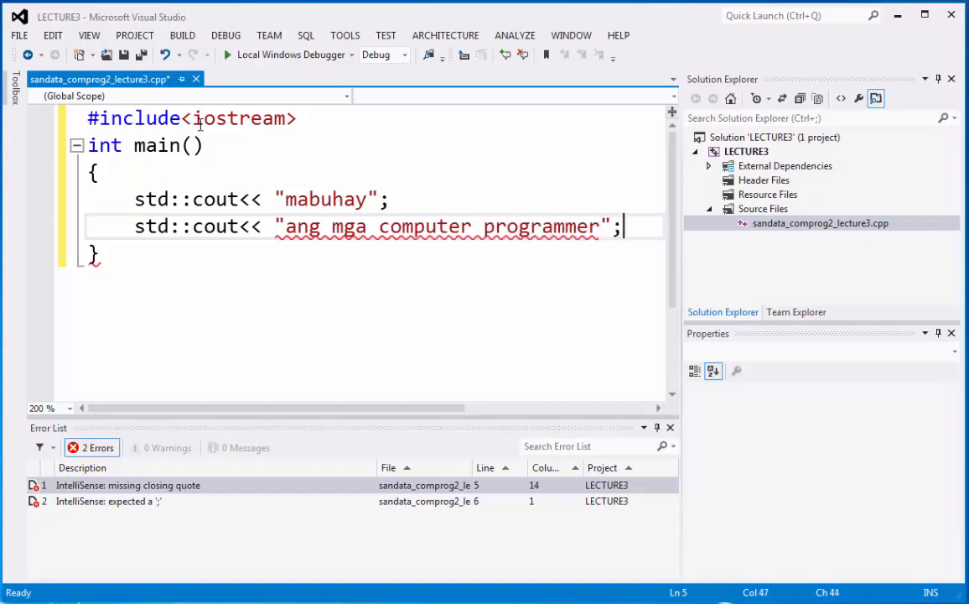
# Add the third statement std::cout<< "sa Pilipinas";
pyautogui.write('std:')
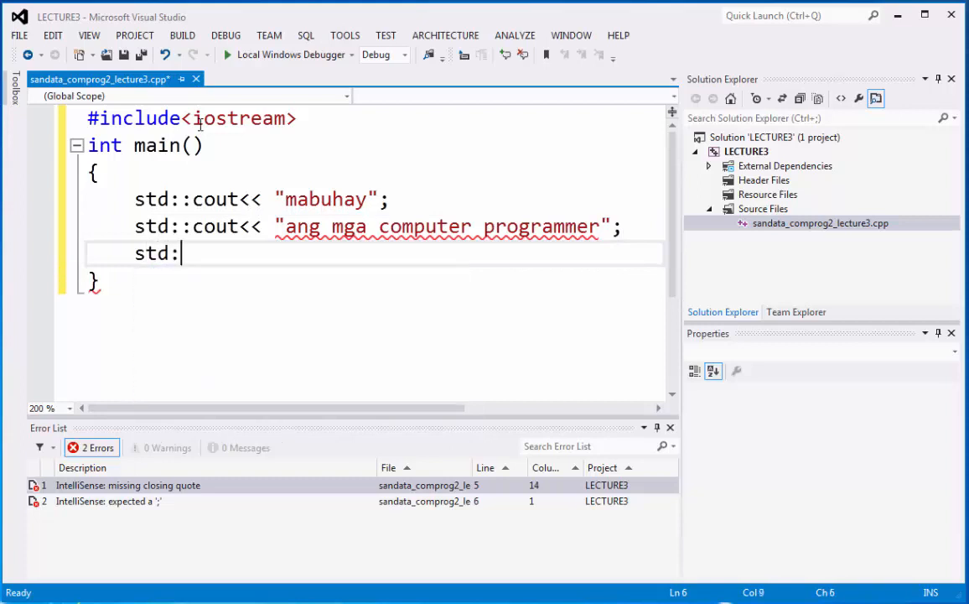
pyautogui.write(':cout<<')
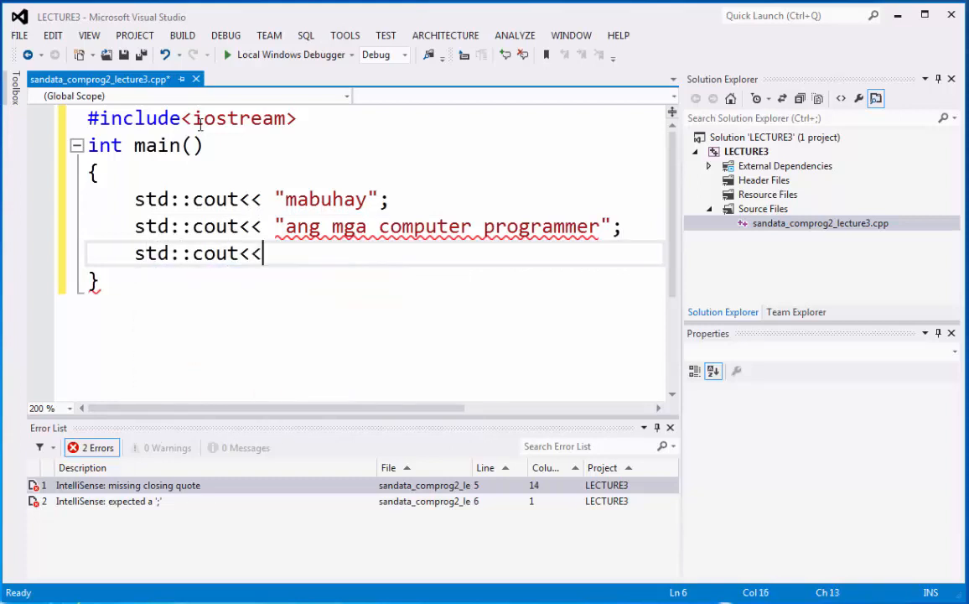
pyautogui.write('"sa')
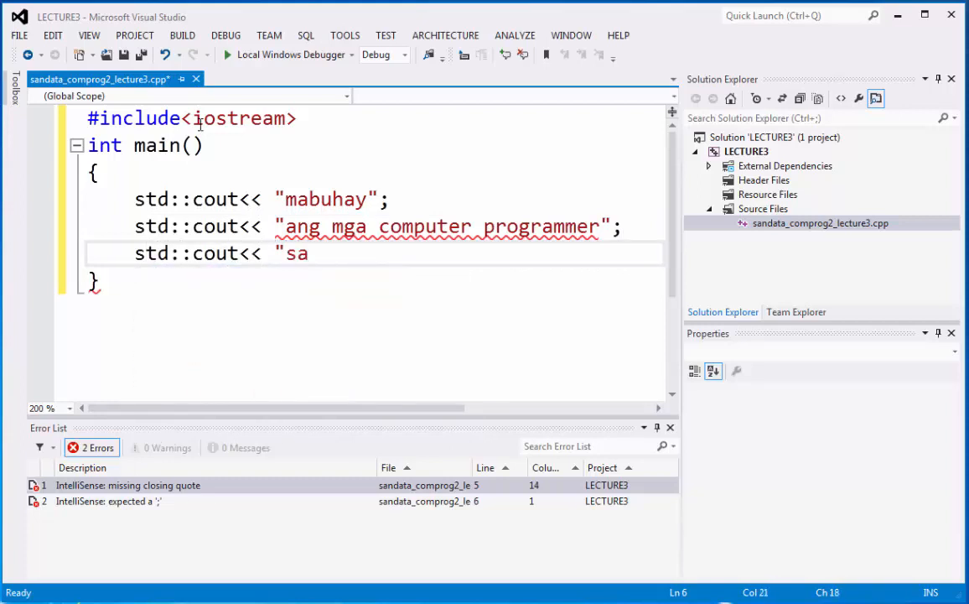
pyautogui.write('" "')
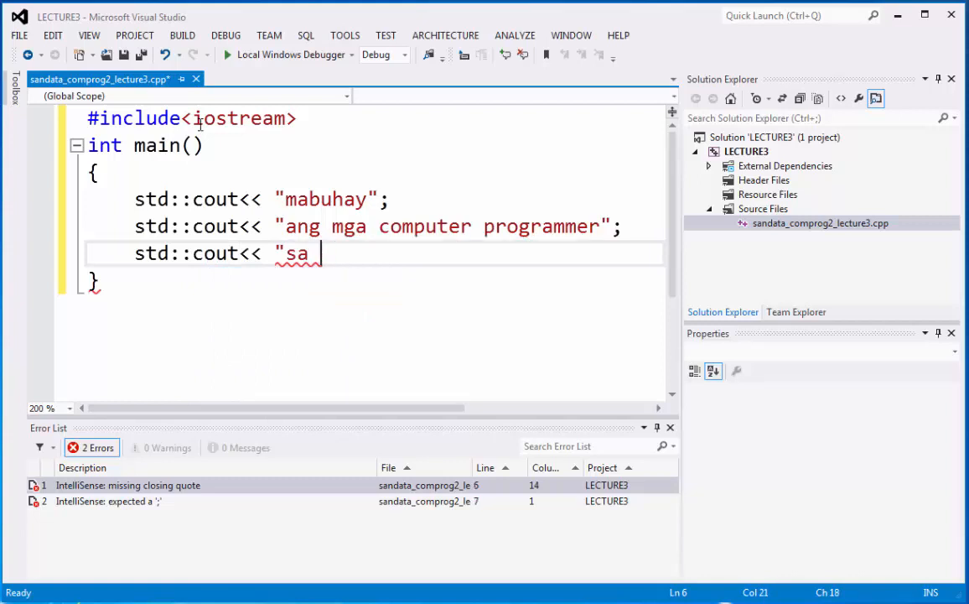
pyautogui.write('Pilipinas')
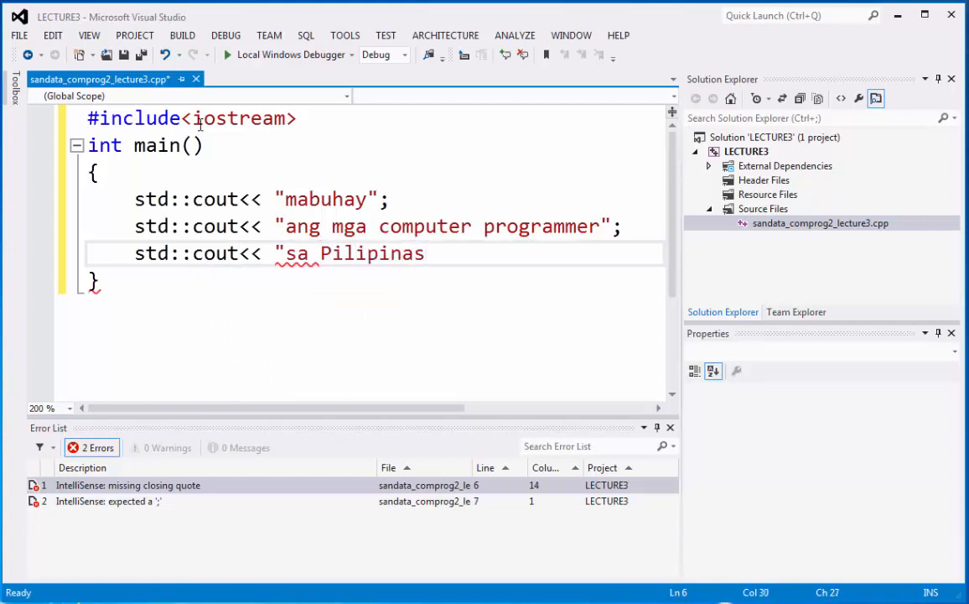
pyautogui.write('";')
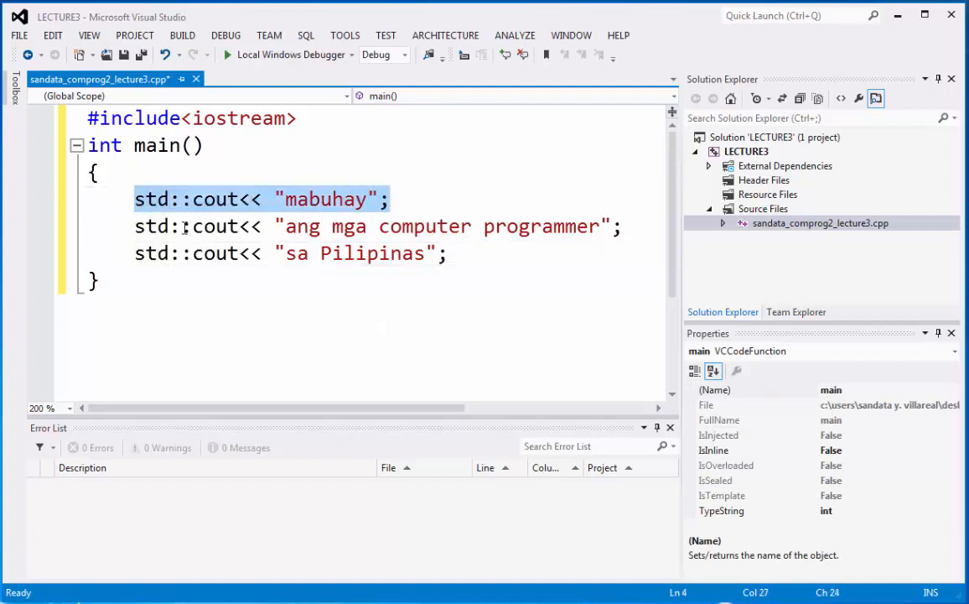
pyautogui.moveTo(141, 224)
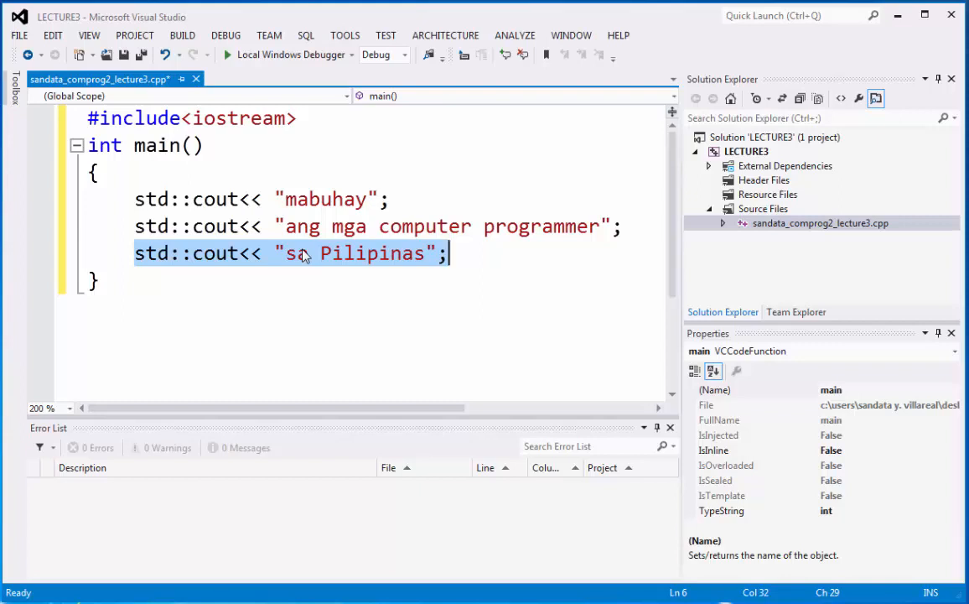
# Insert a trailing space before the closing quote of each of the three strings
pyautogui.click(369, 198)
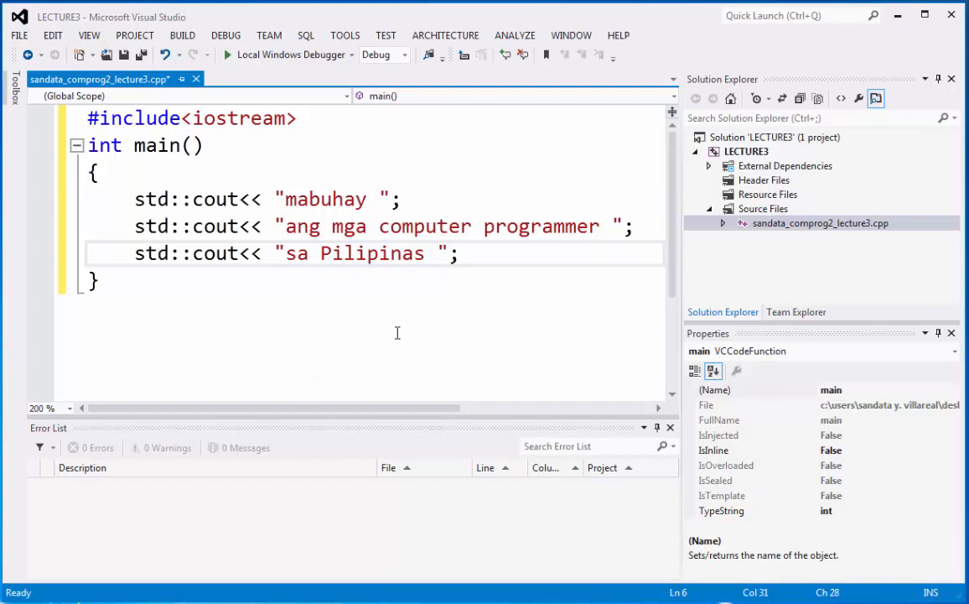
pyautogui.moveTo(348, 243)
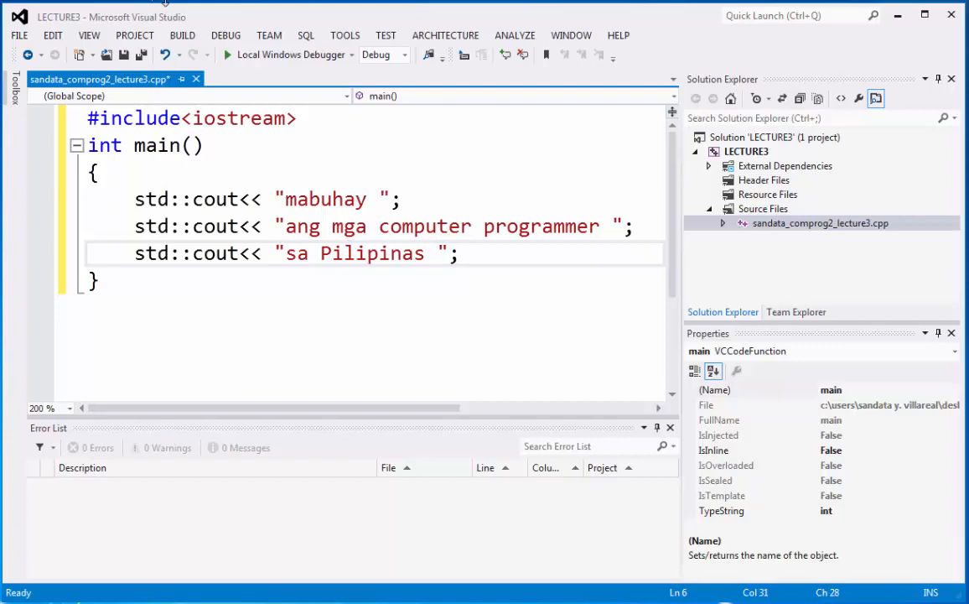
pyautogui.moveTo(225, 35)
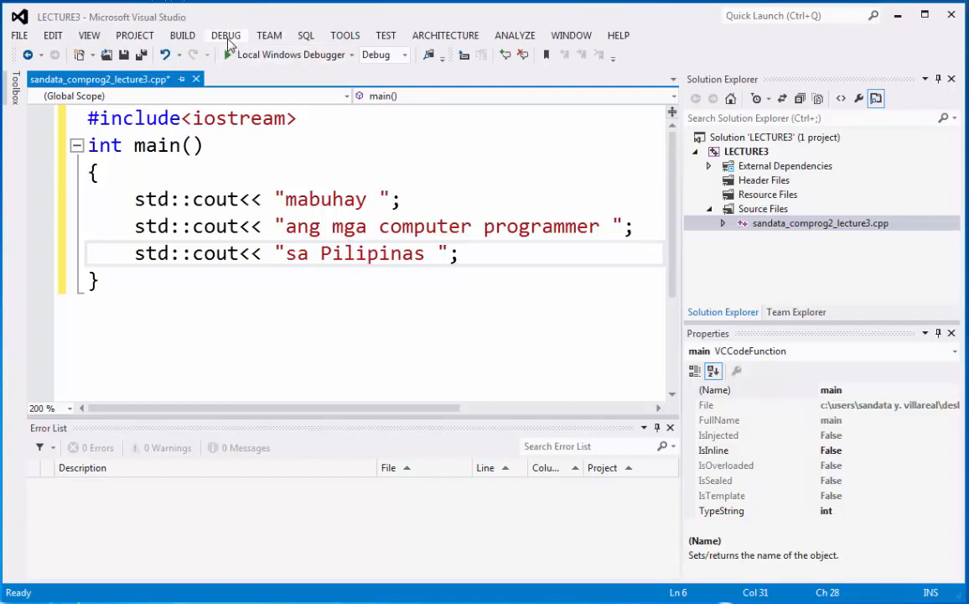
# Start Without Debugging from the Debug menu and confirm building the out-of-date project
pyautogui.click(224, 33)
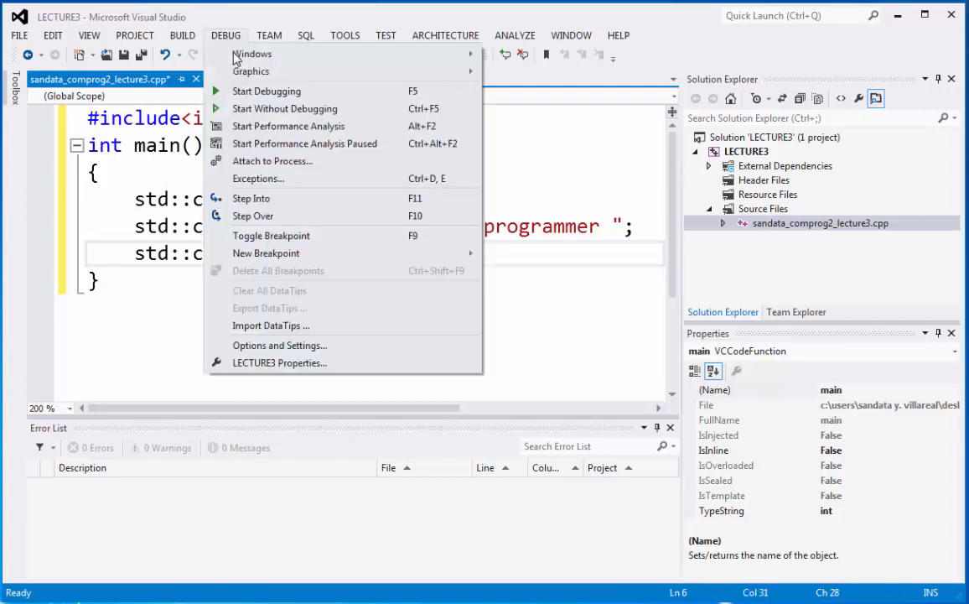
pyautogui.moveTo(456, 116)
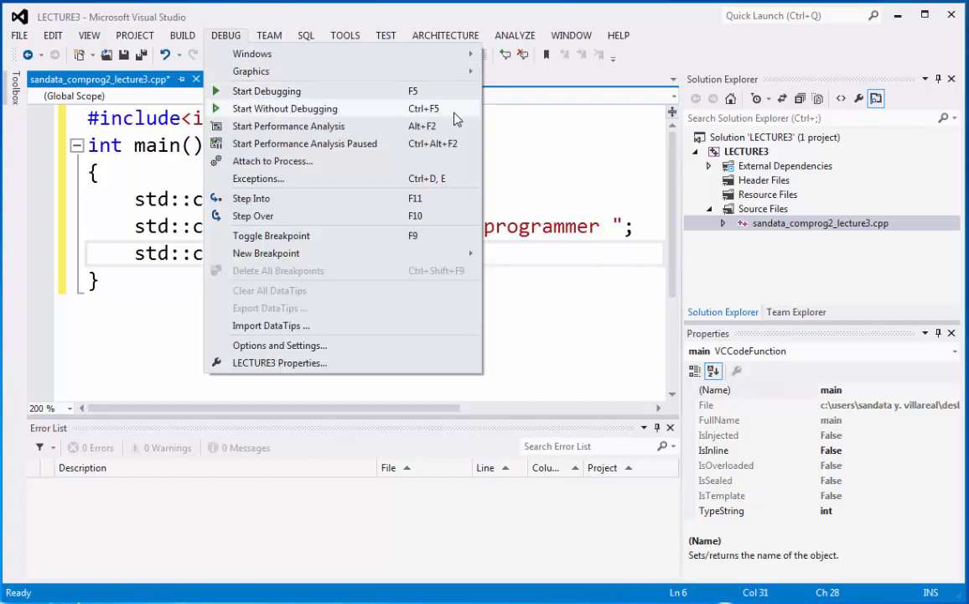
pyautogui.click(267, 91)
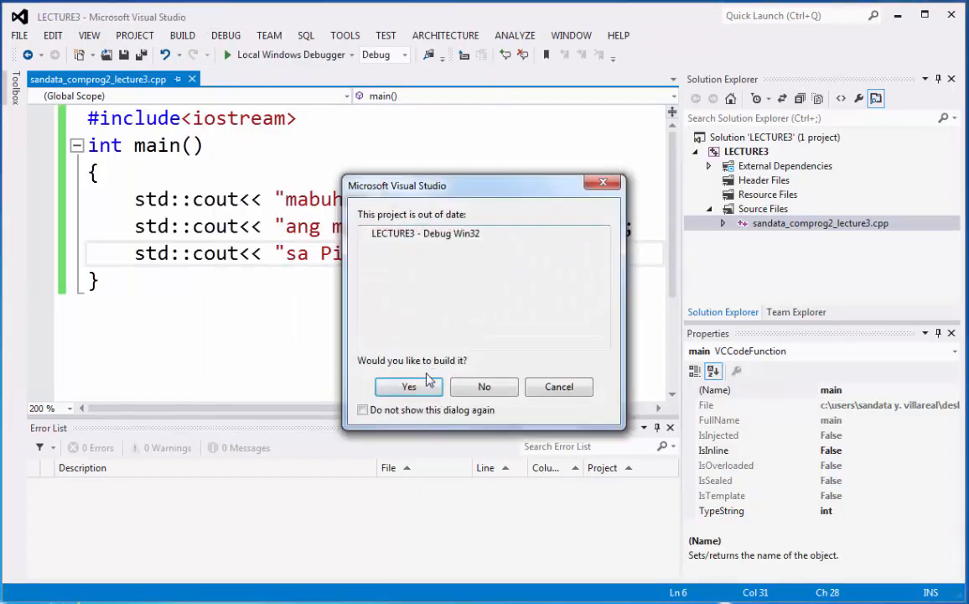
pyautogui.click(409, 386)
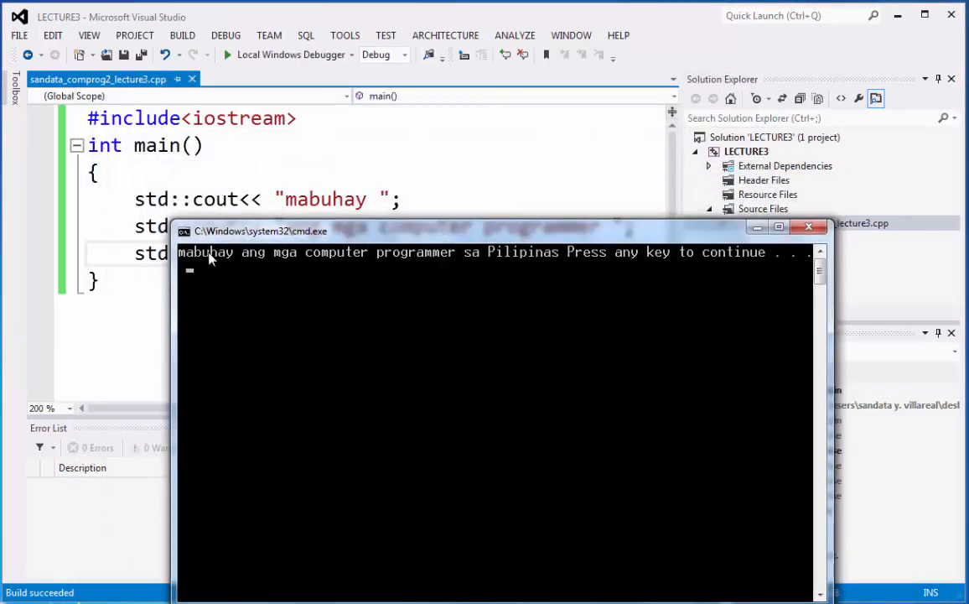
pyautogui.moveTo(282, 267)
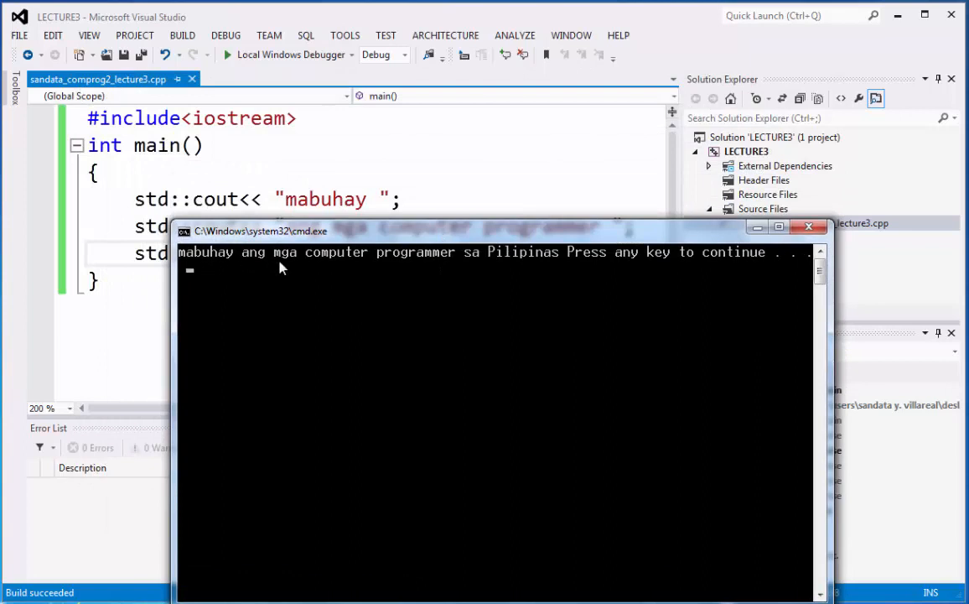
pyautogui.moveTo(548, 292)
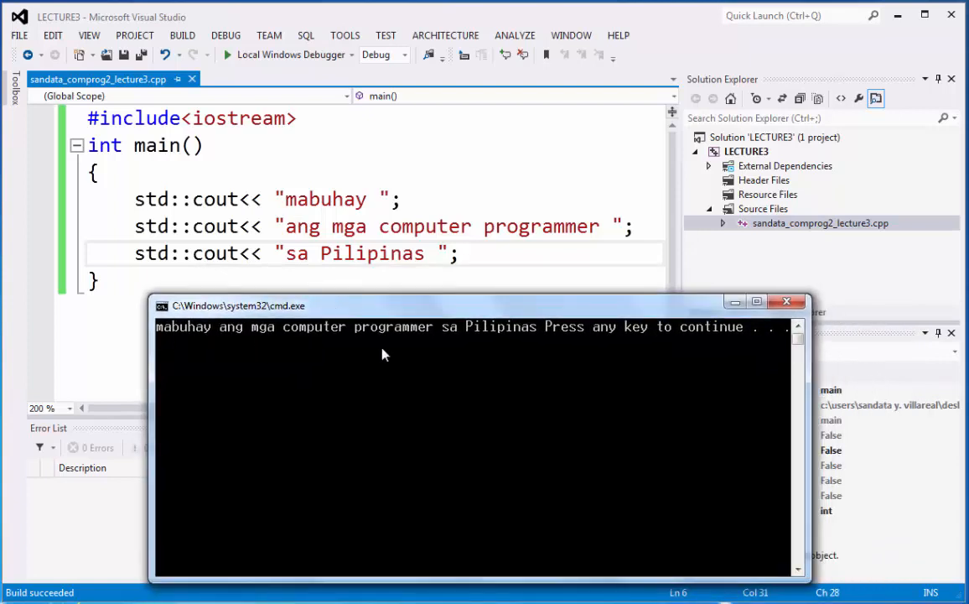
pyautogui.moveTo(345, 348)
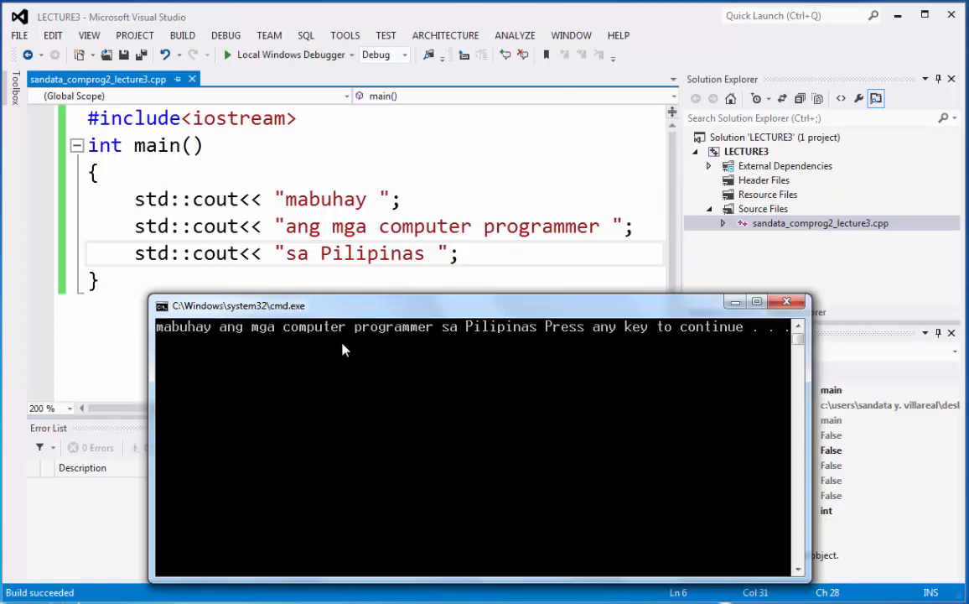